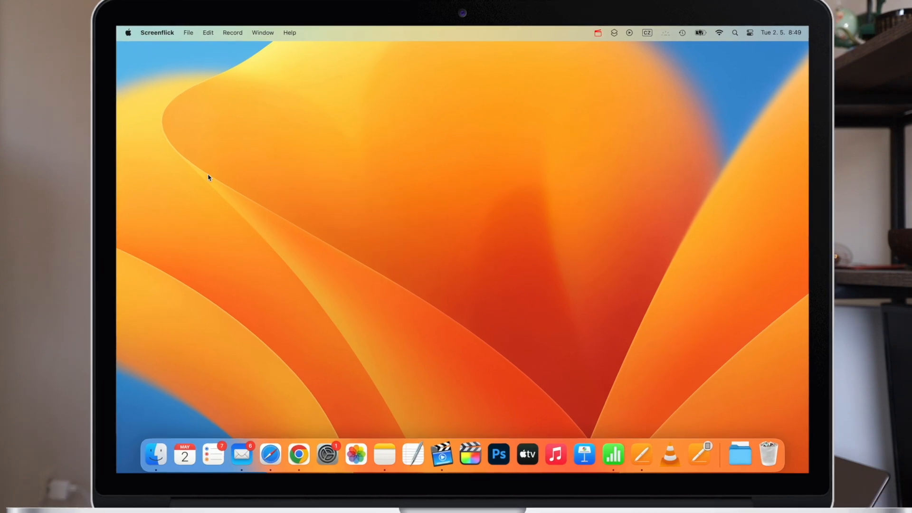
Create a new folder named 1 inside Important Documents via the context menu.
click(154, 455)
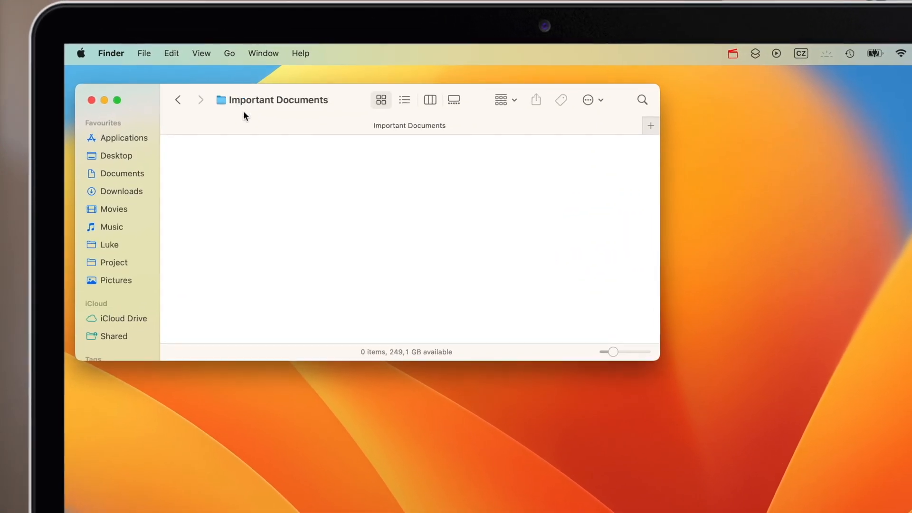
right_click(278, 194)
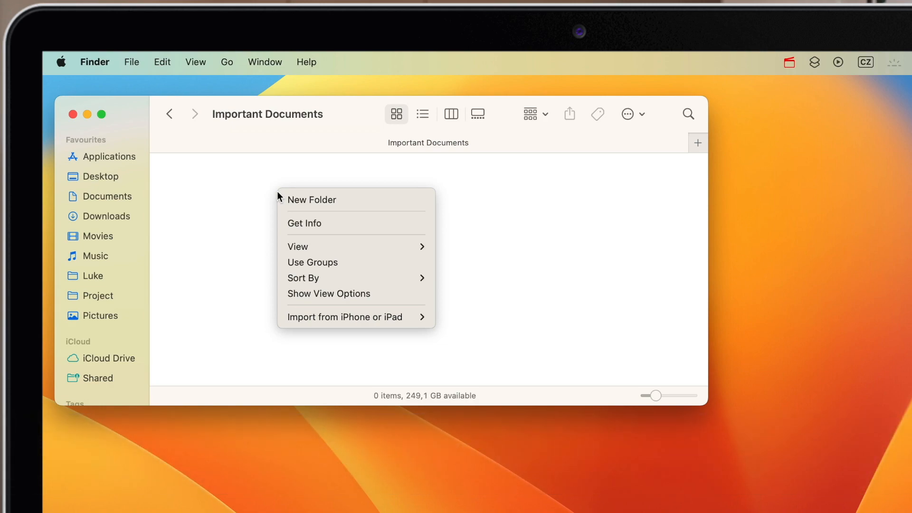
mouse_move(356, 200)
text(1)
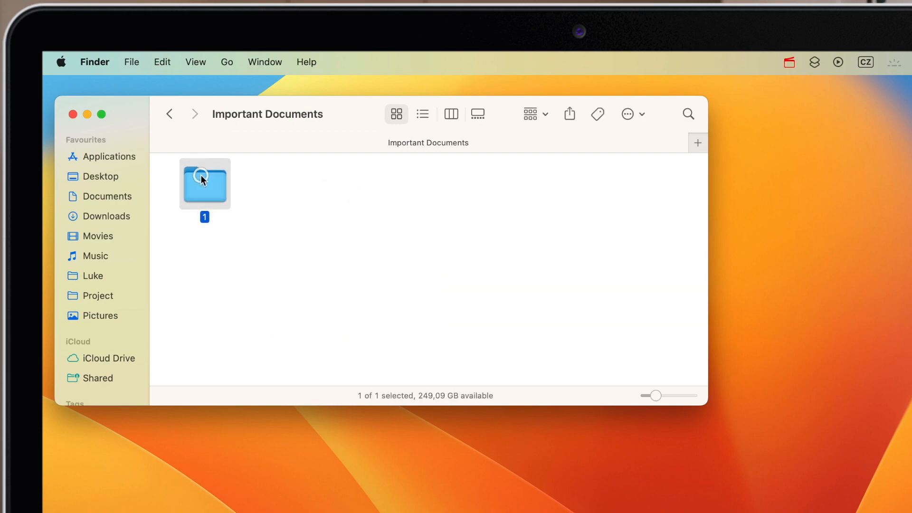
click(259, 230)
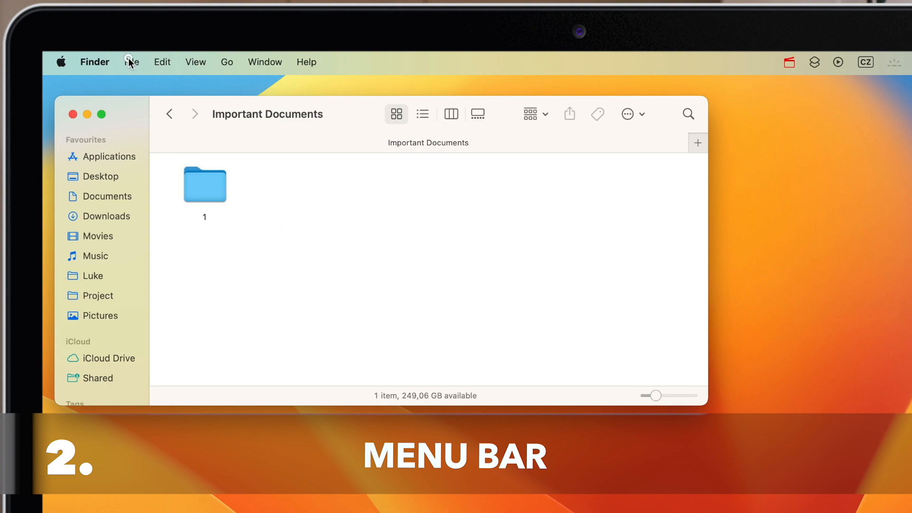
Create folders 2 and 3 in Important Documents using File > New Folder.
click(131, 62)
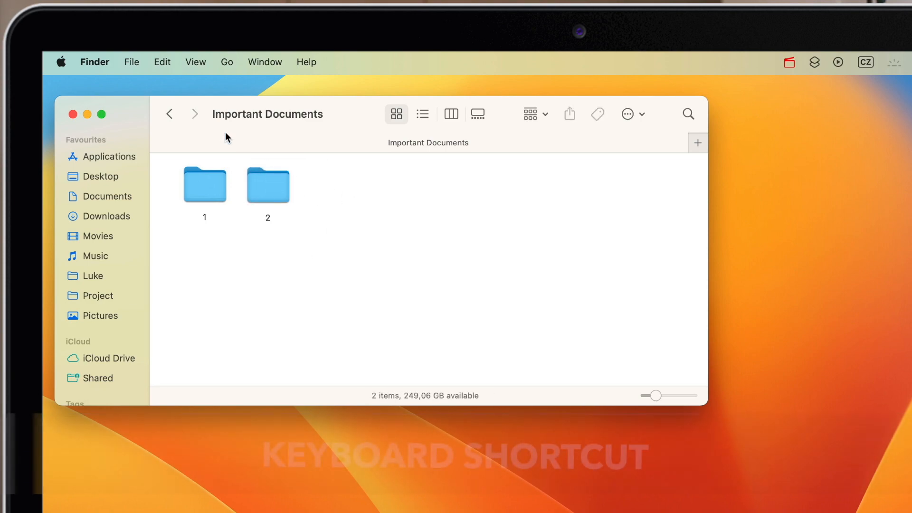
click(131, 63)
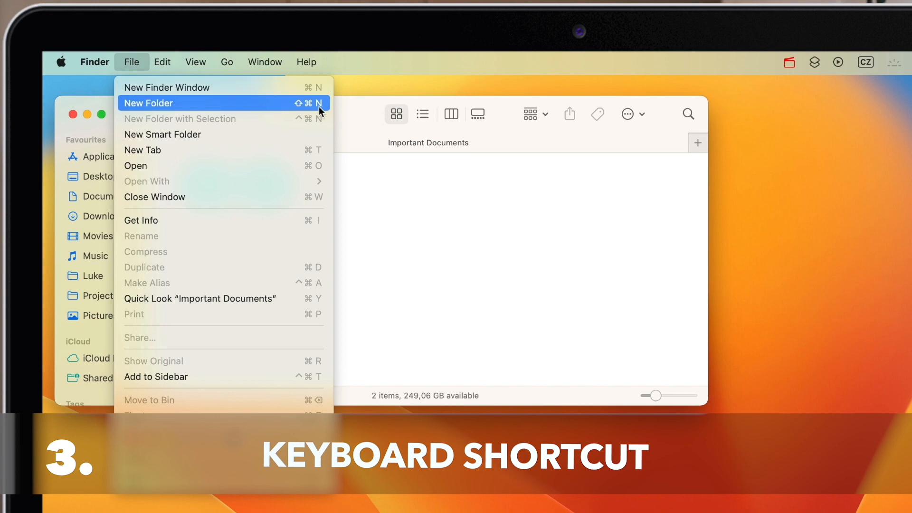
mouse_move(281, 107)
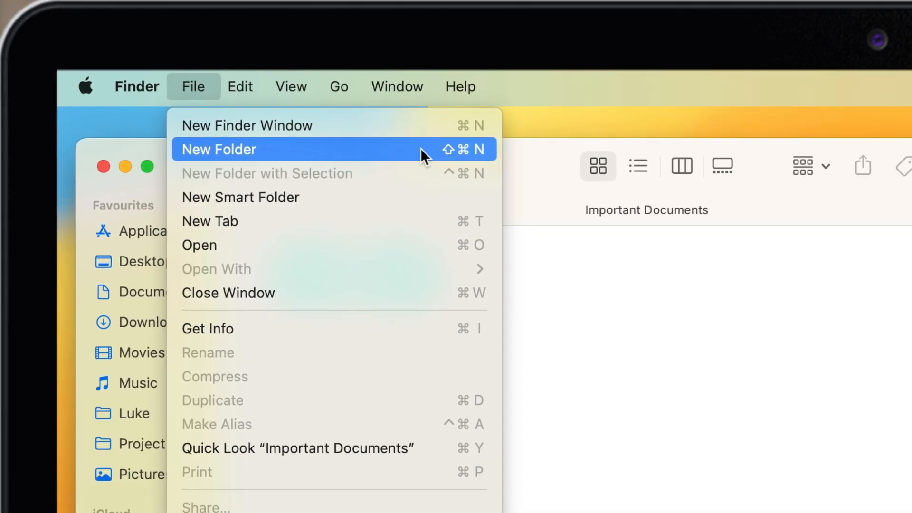
click(218, 149)
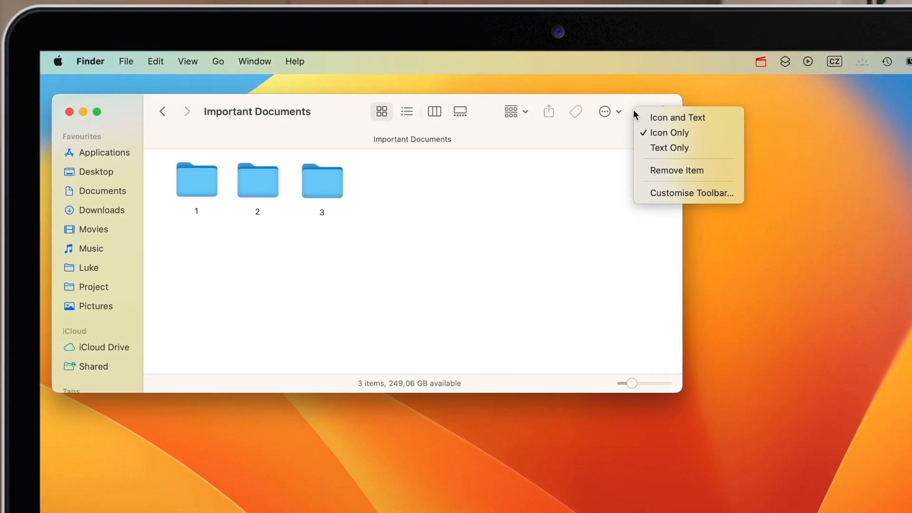
Add a New Folder button to the toolbar and use it to create folder 4.
click(690, 193)
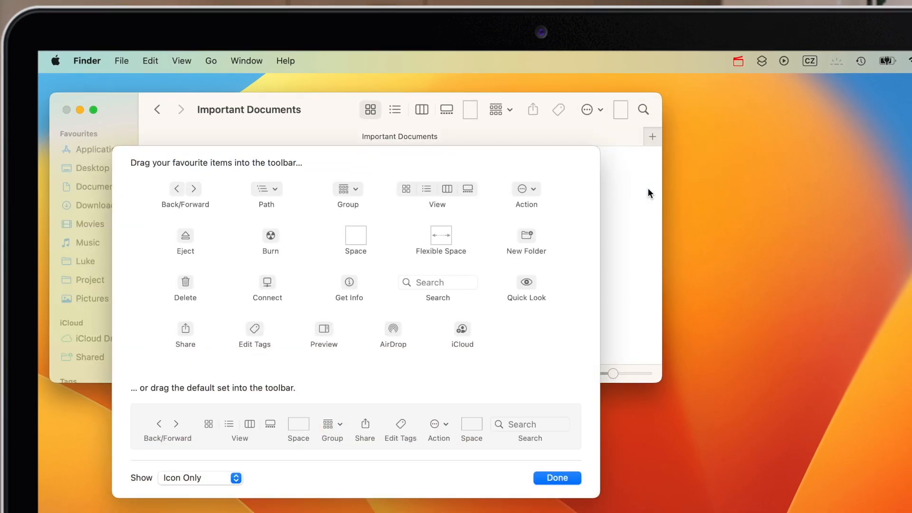
mouse_move(561, 216)
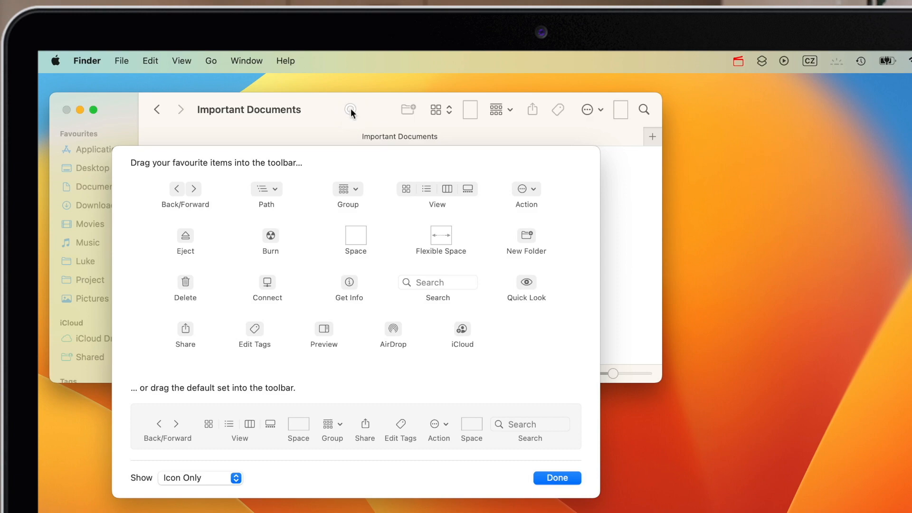
click(556, 477)
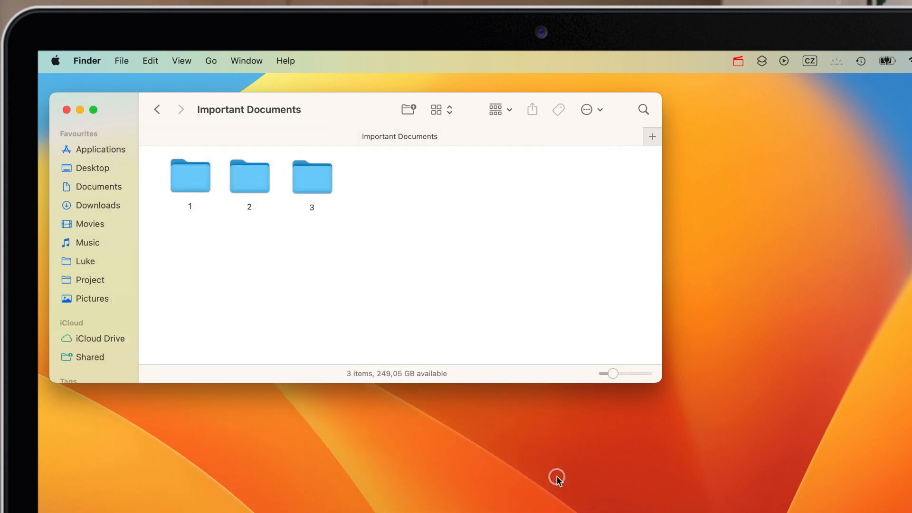
click(408, 109)
text(4)
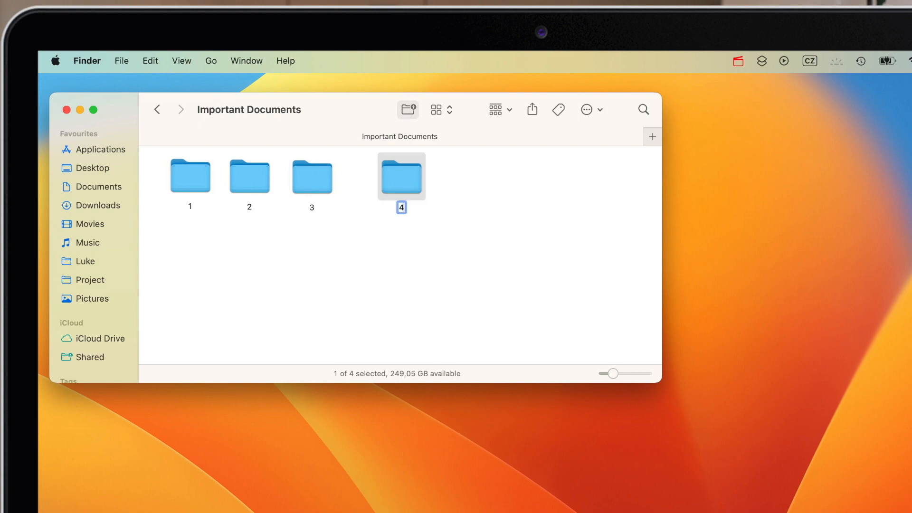
click(897, 238)
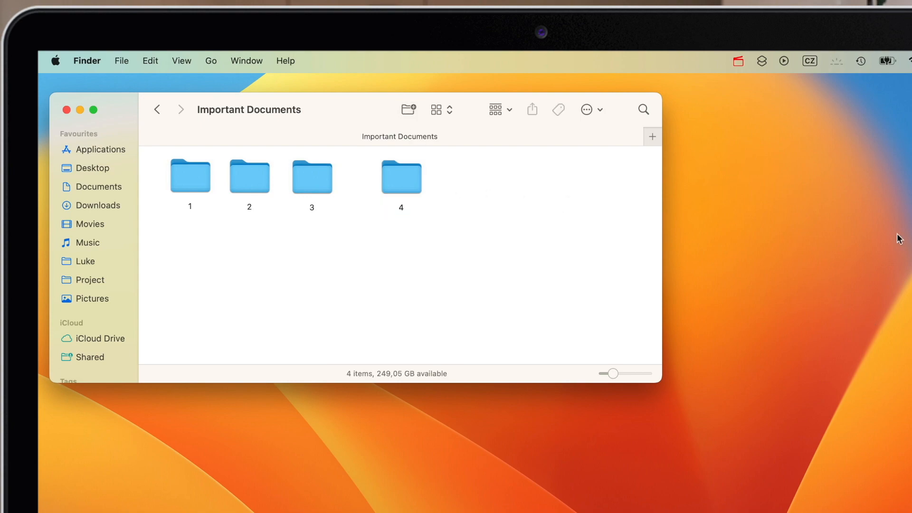
mouse_move(96, 175)
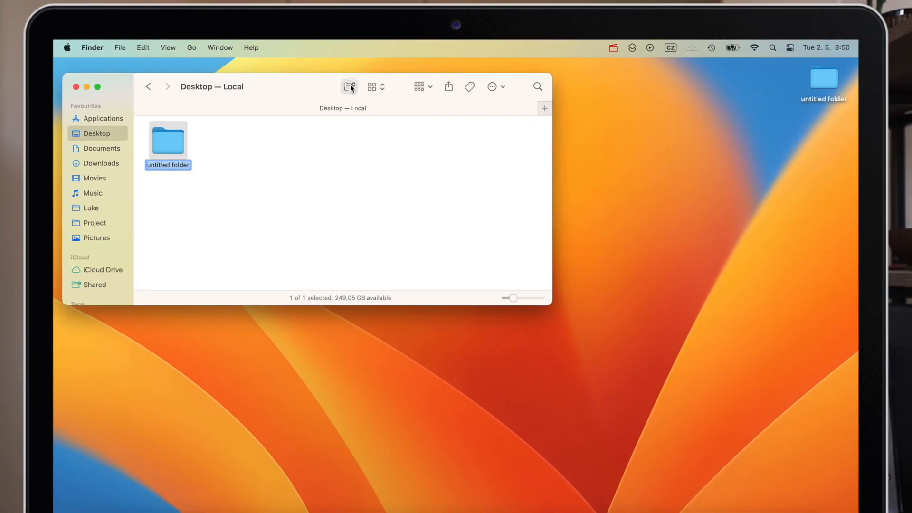
mouse_move(808, 91)
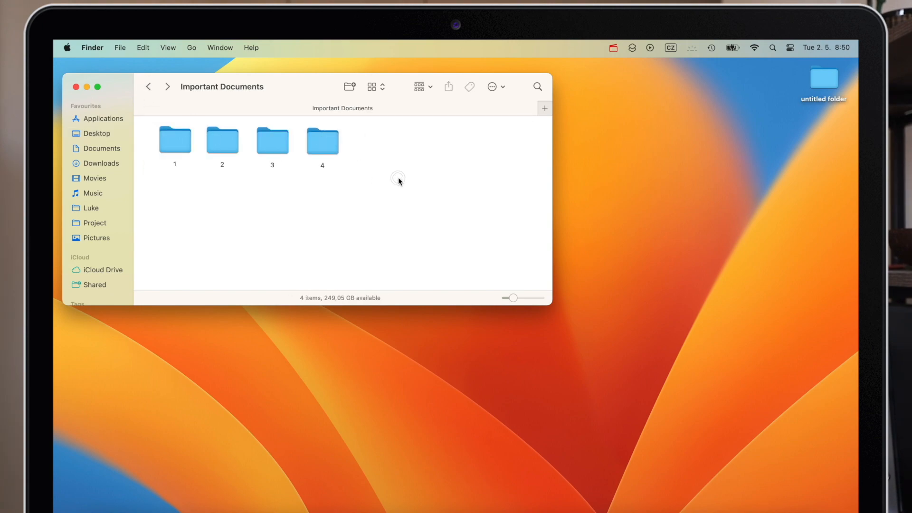
Navigate back from the Desktop to the Project folder.
click(148, 86)
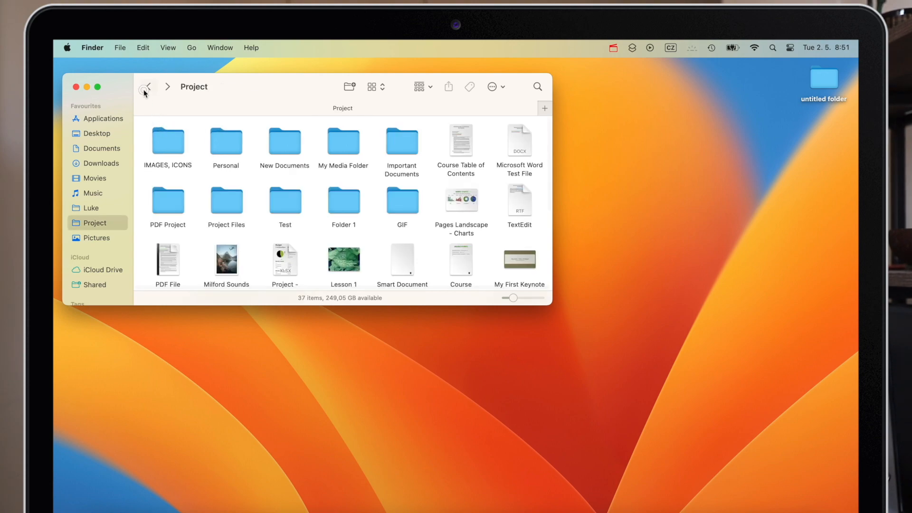
Group Degree symbol, Emoji and the Pages document into New Folder With Items and view it.
scroll(down, 3)
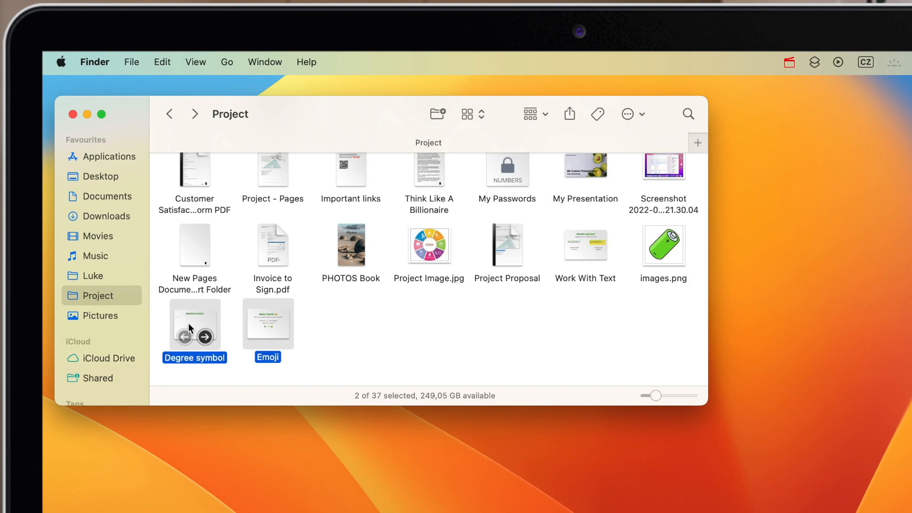
mouse_move(195, 245)
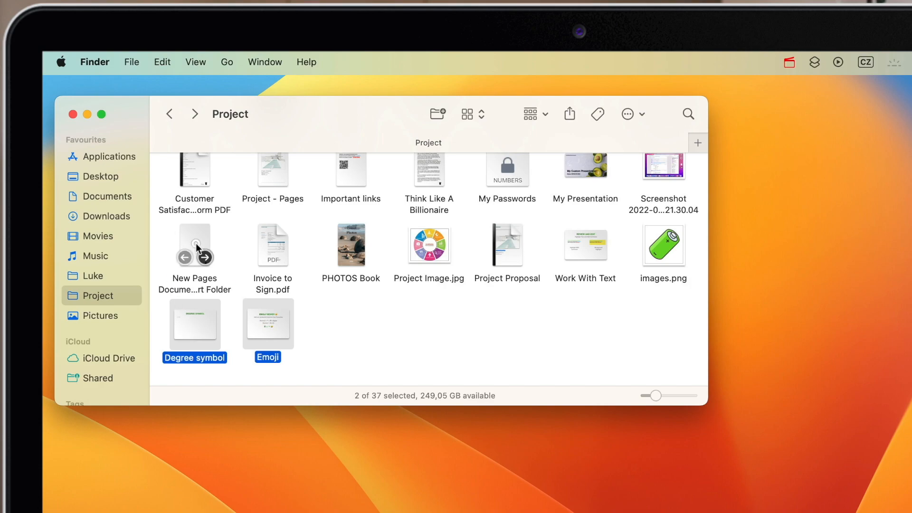
click(195, 245)
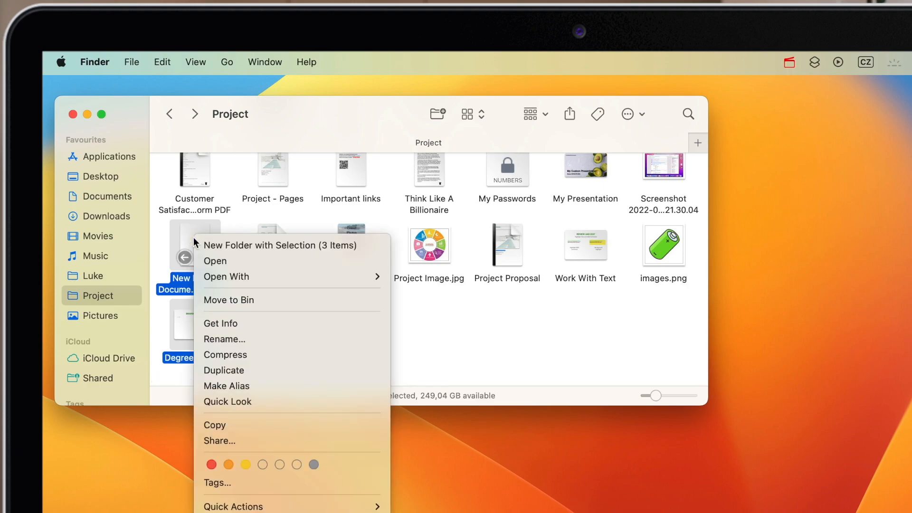
mouse_move(281, 245)
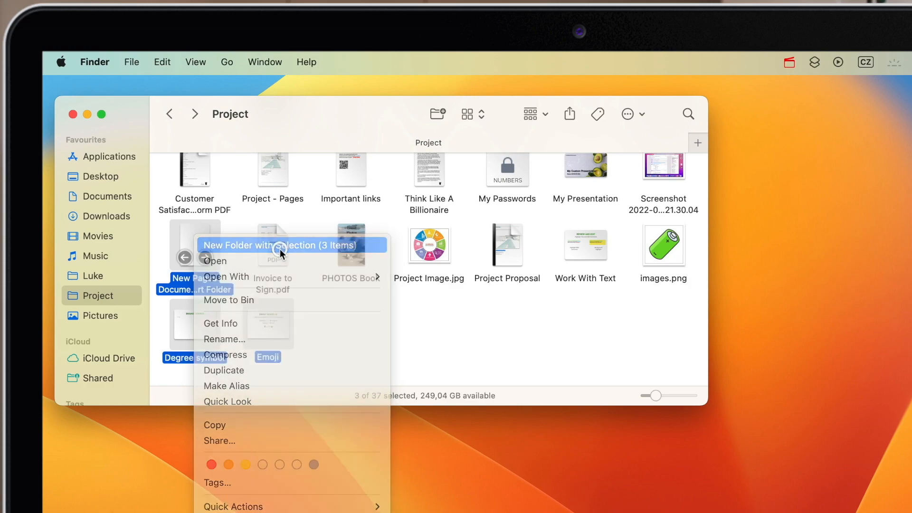
click(279, 245)
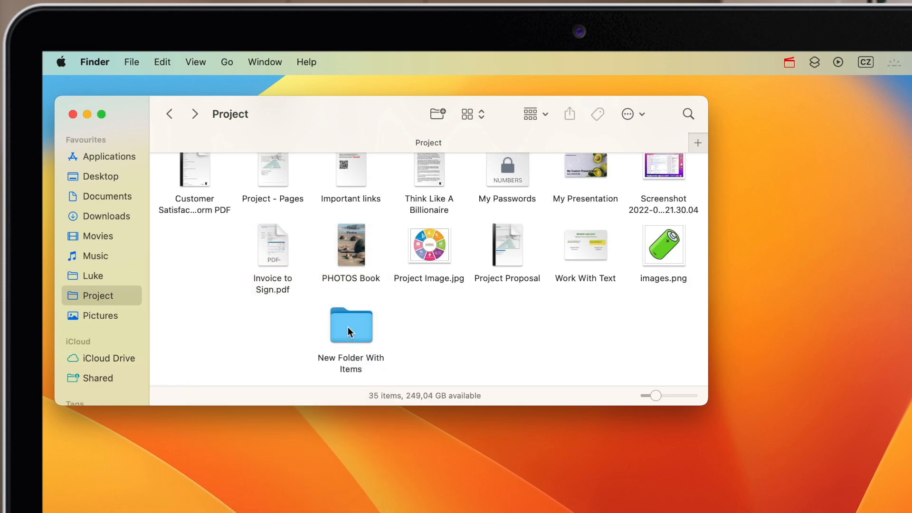
double_click(350, 325)
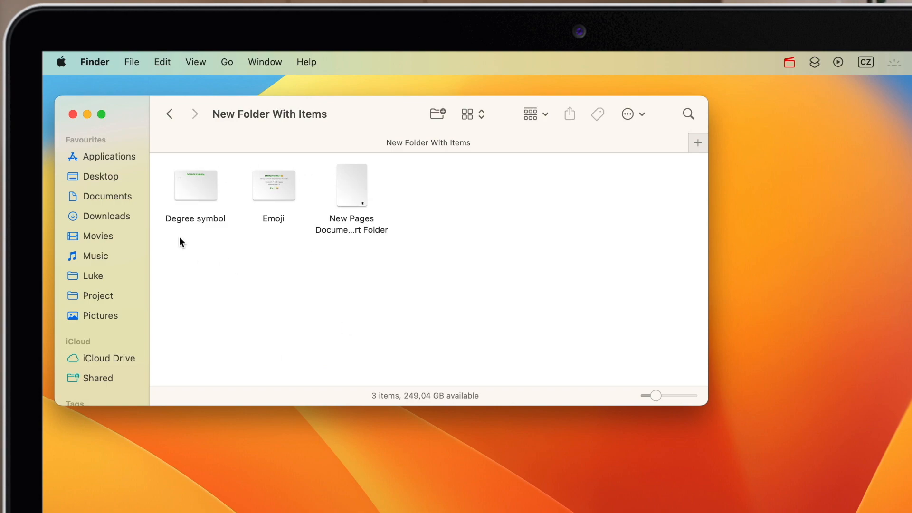
mouse_move(169, 174)
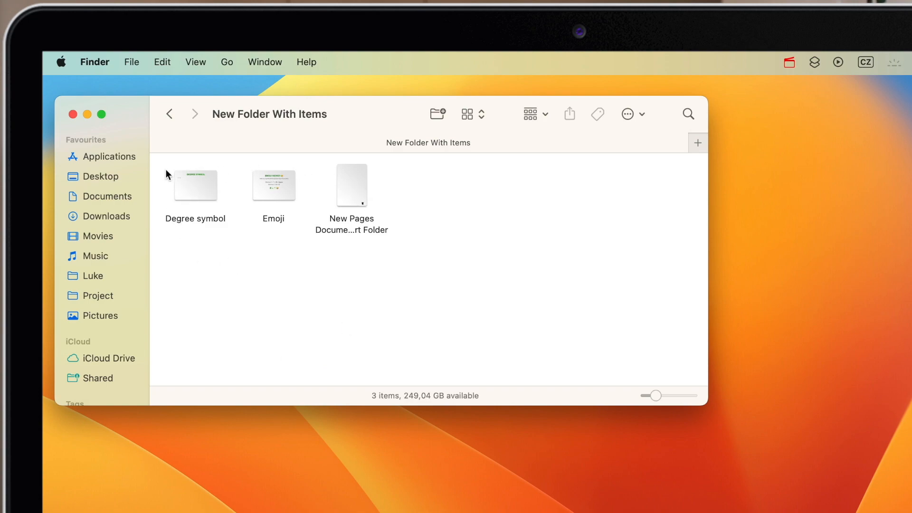